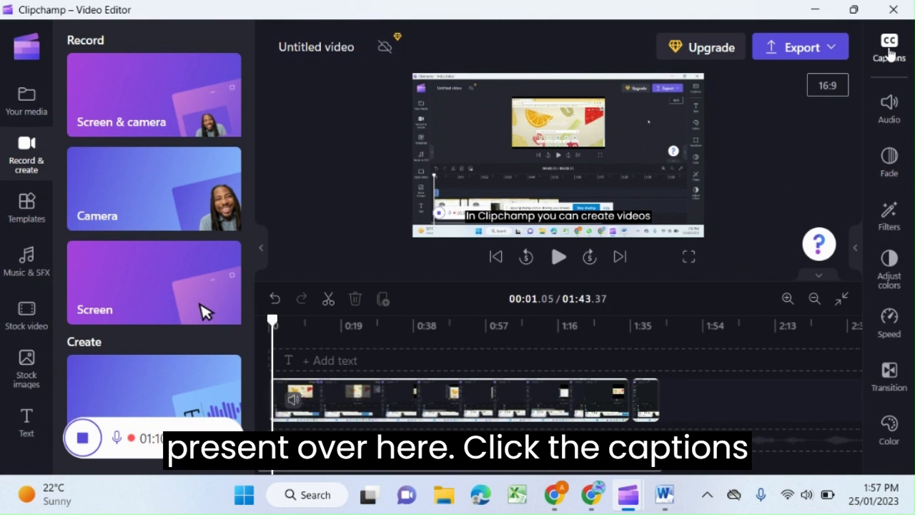
# Step: Show the Captions panel with auto-captions on and the timestamped transcript
pyautogui.click(889, 46)
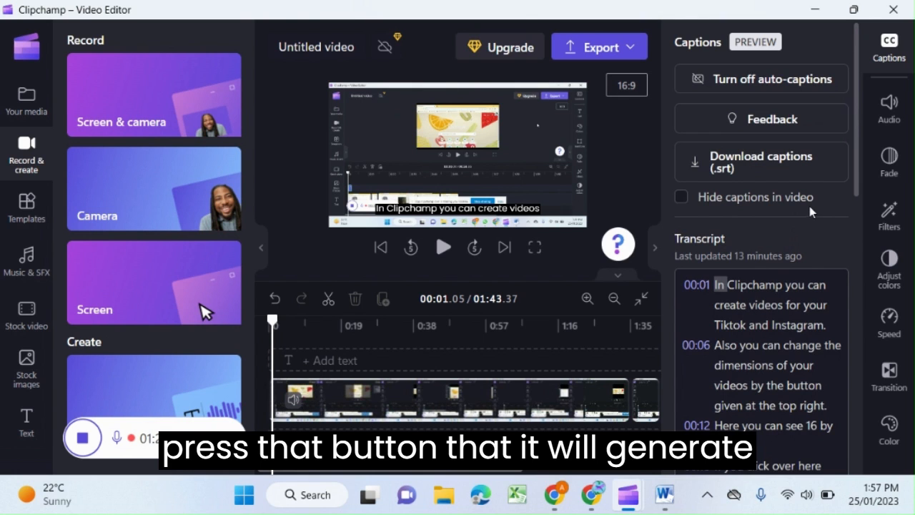
# Step: Review the transcript through 1:35 and move the video to the 0:19 line
pyautogui.scroll(-3)
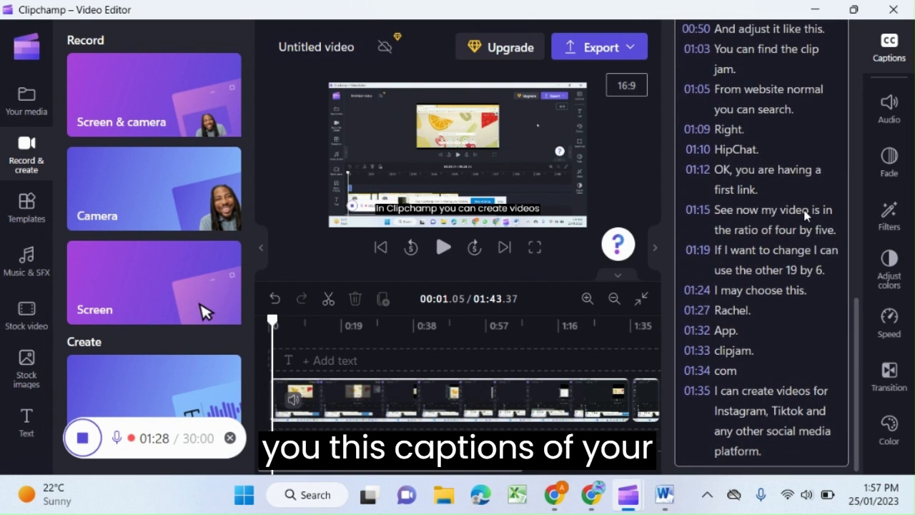
pyautogui.scroll(3)
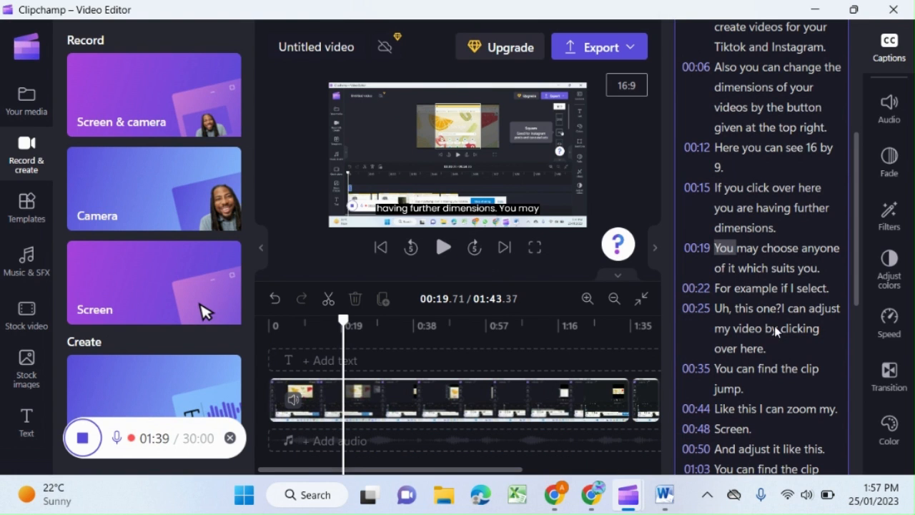
pyautogui.click(887, 40)
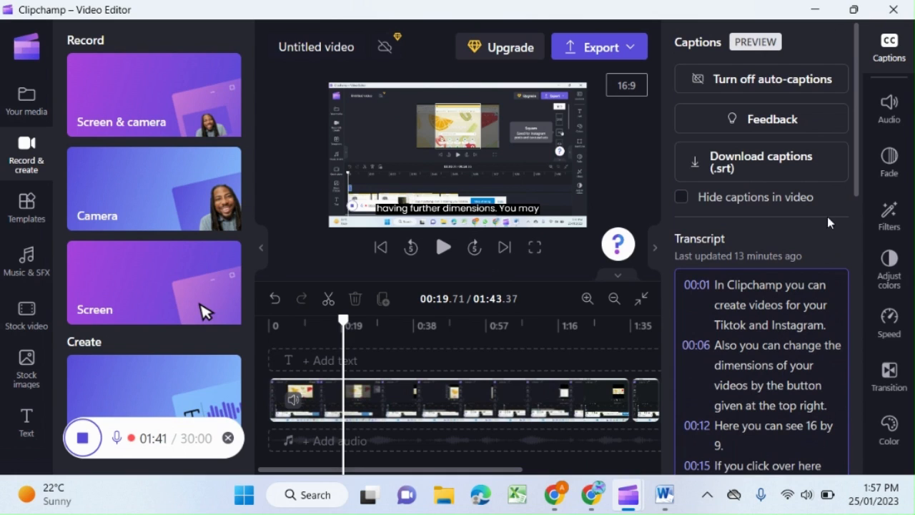
pyautogui.moveTo(760, 160)
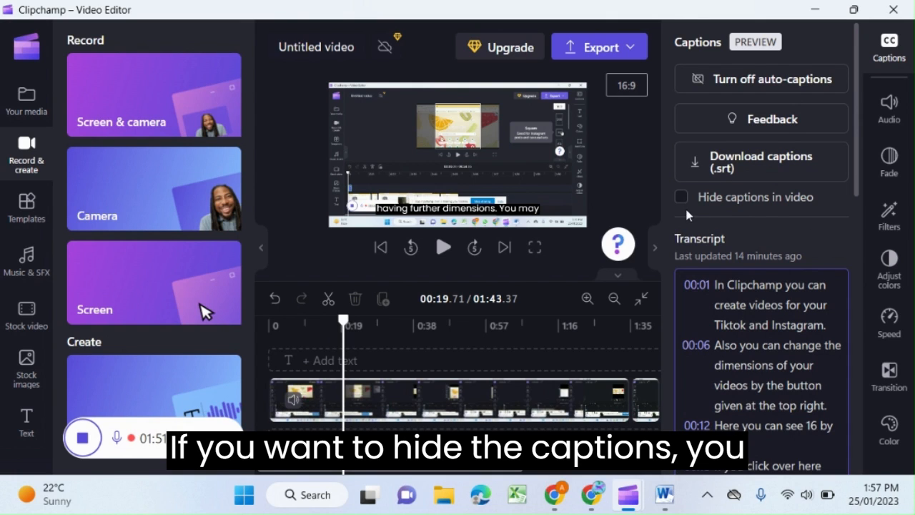
pyautogui.click(681, 197)
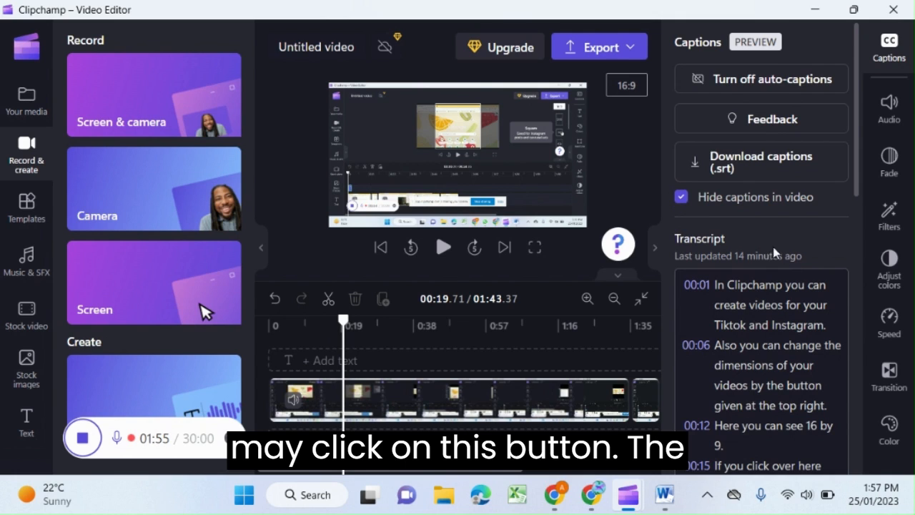
pyautogui.moveTo(426, 174)
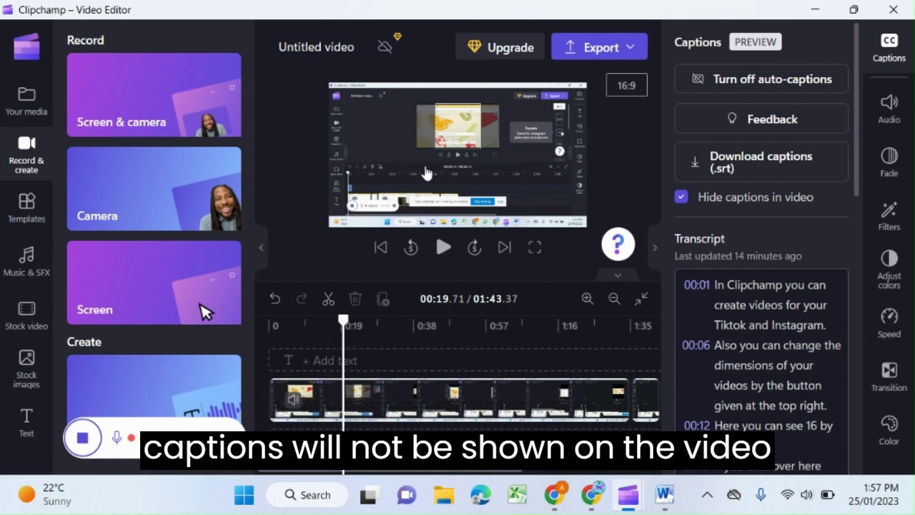
pyautogui.click(680, 197)
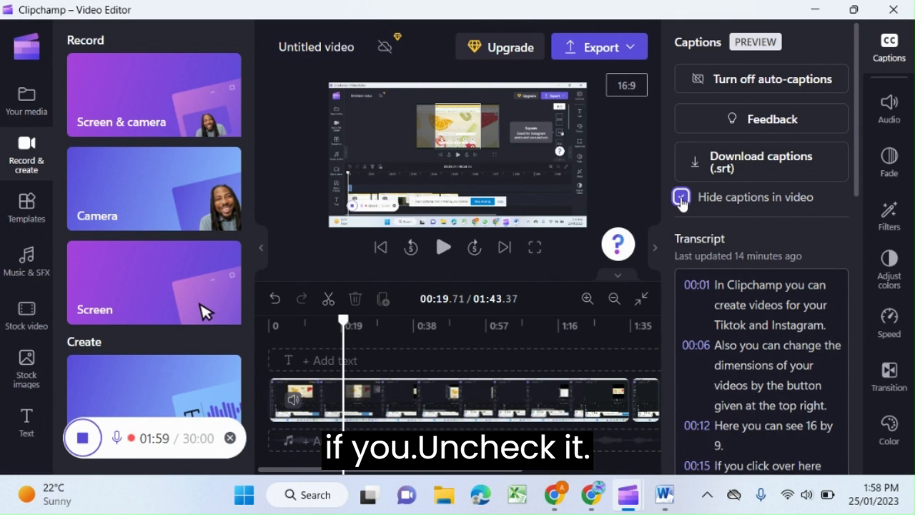
pyautogui.click(680, 197)
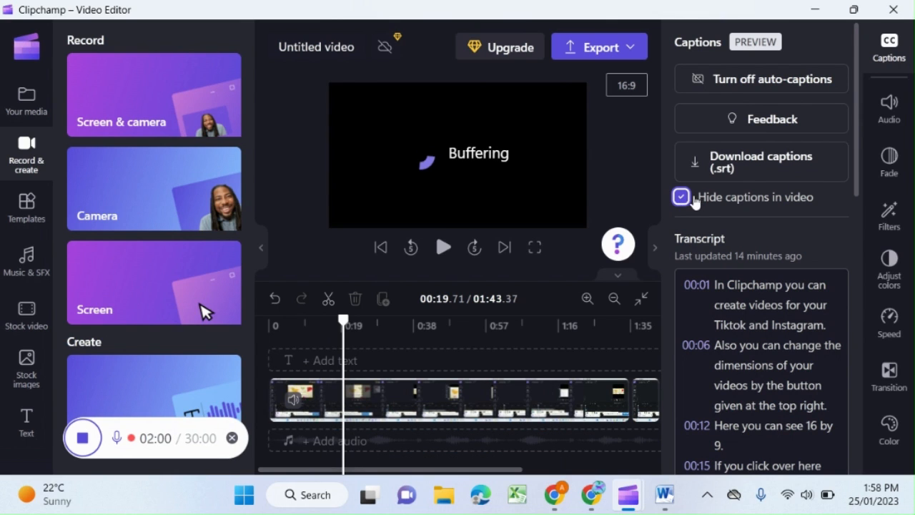
pyautogui.click(680, 197)
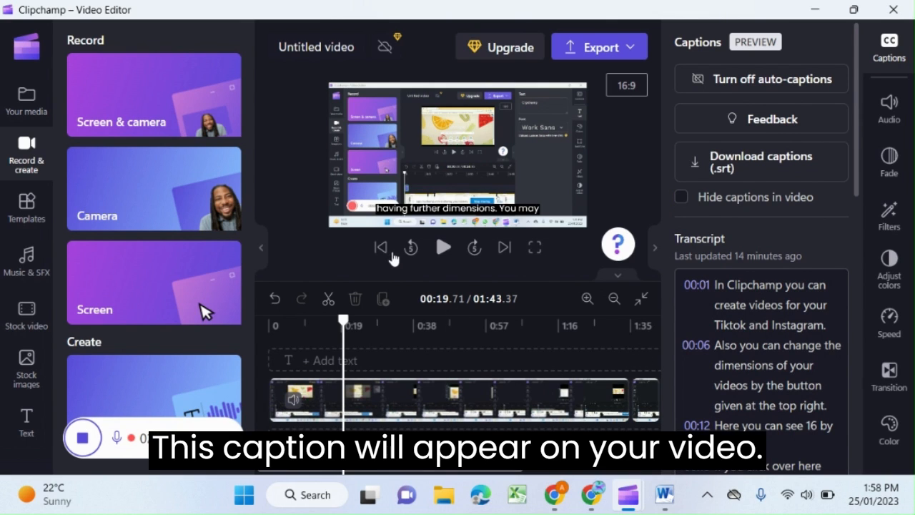
# Step: Restart the video from 0:00 and play it with captions showing over the footage
pyautogui.click(443, 245)
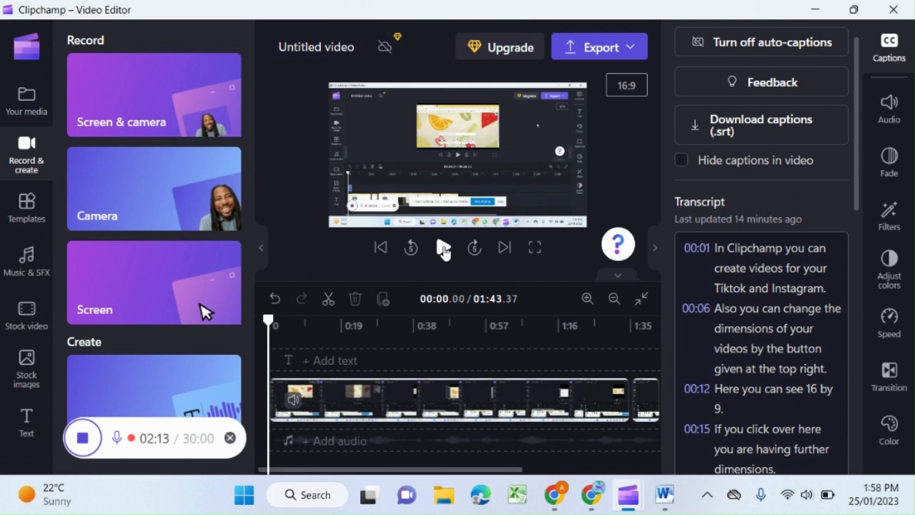
pyautogui.click(443, 246)
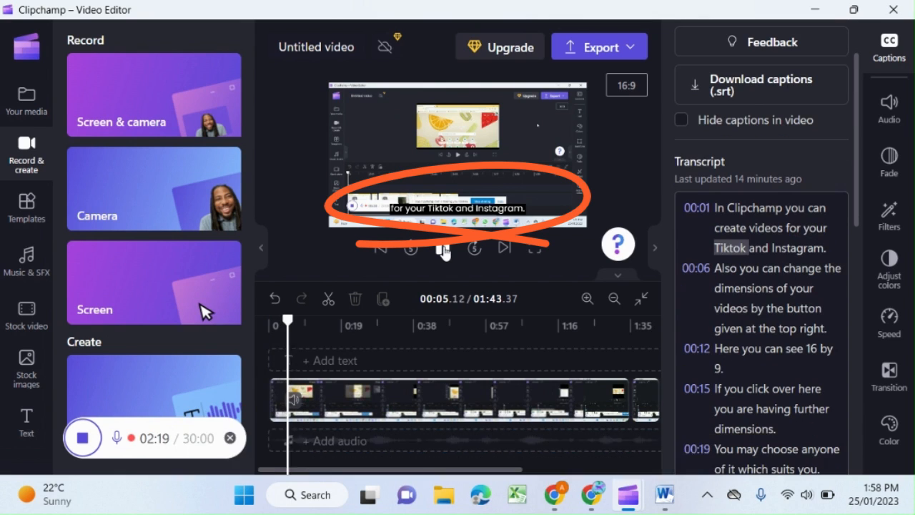
pyautogui.click(443, 249)
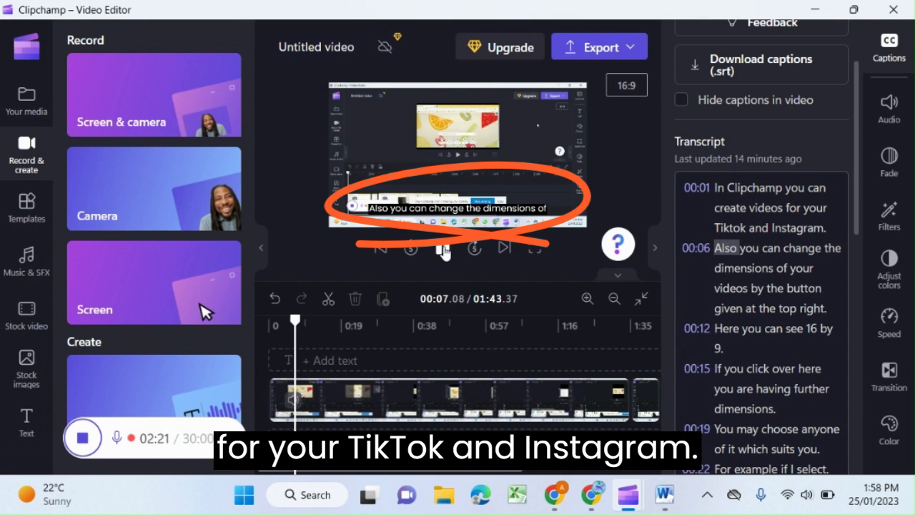